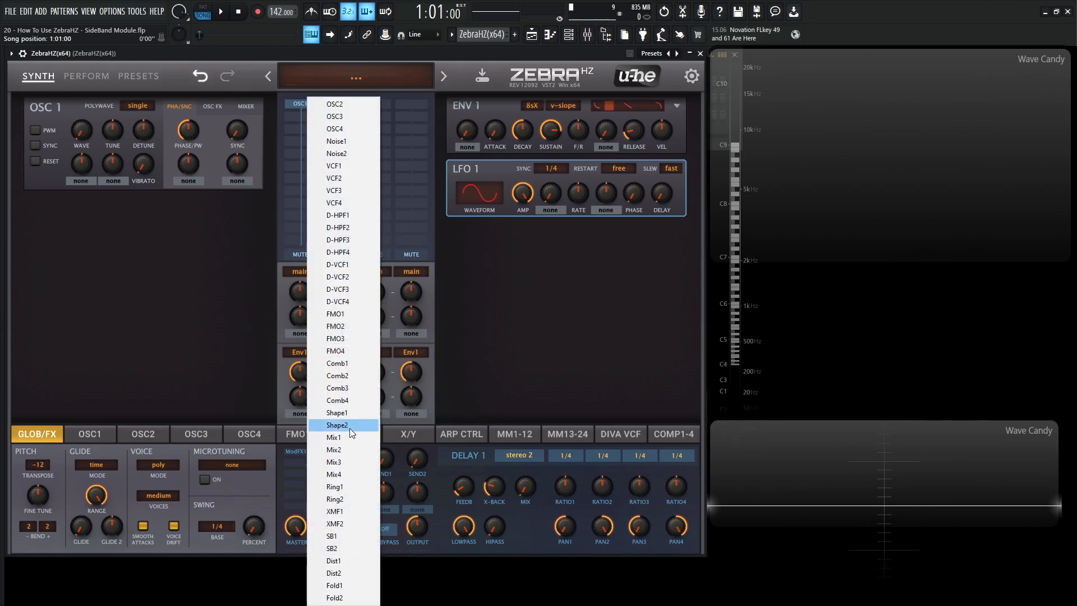
mouse_move(338, 536)
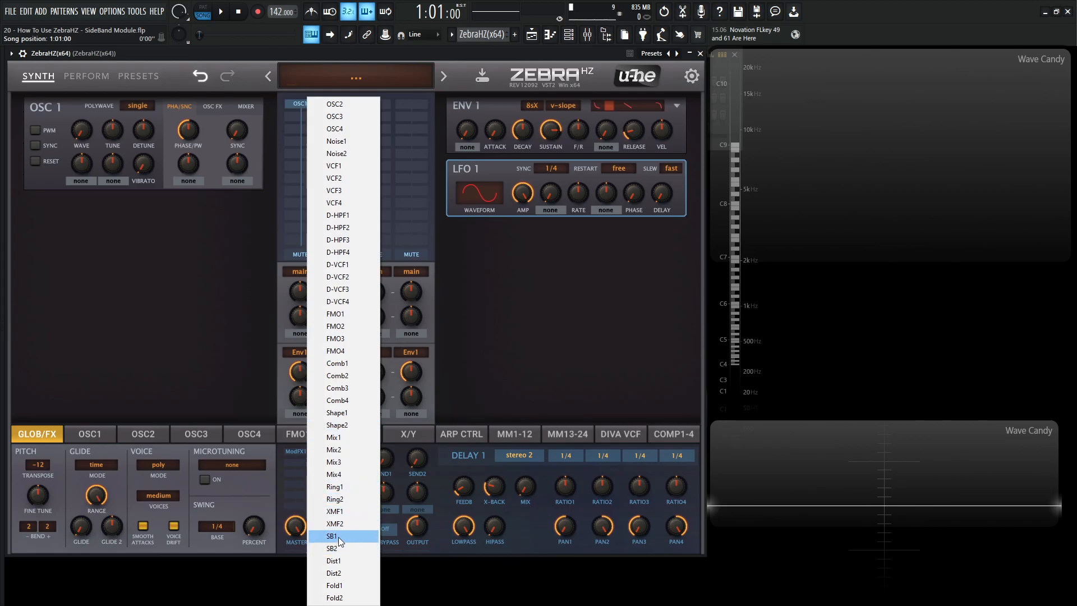
Insert the SB1 sideband module into an empty ZebraHZ grid slot below OSC1.
left_click(331, 536)
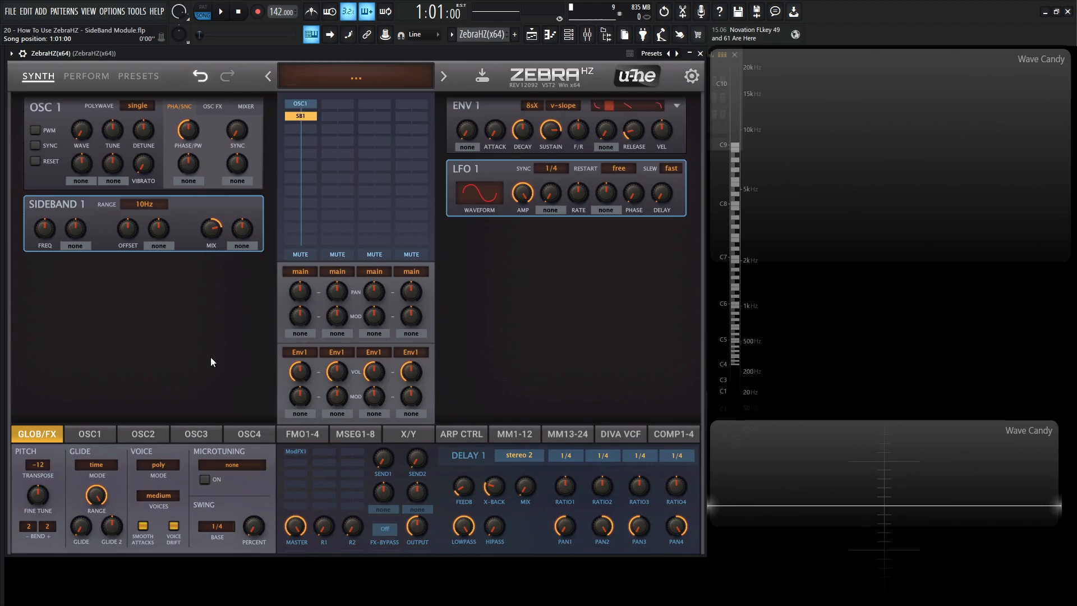
mouse_move(144, 204)
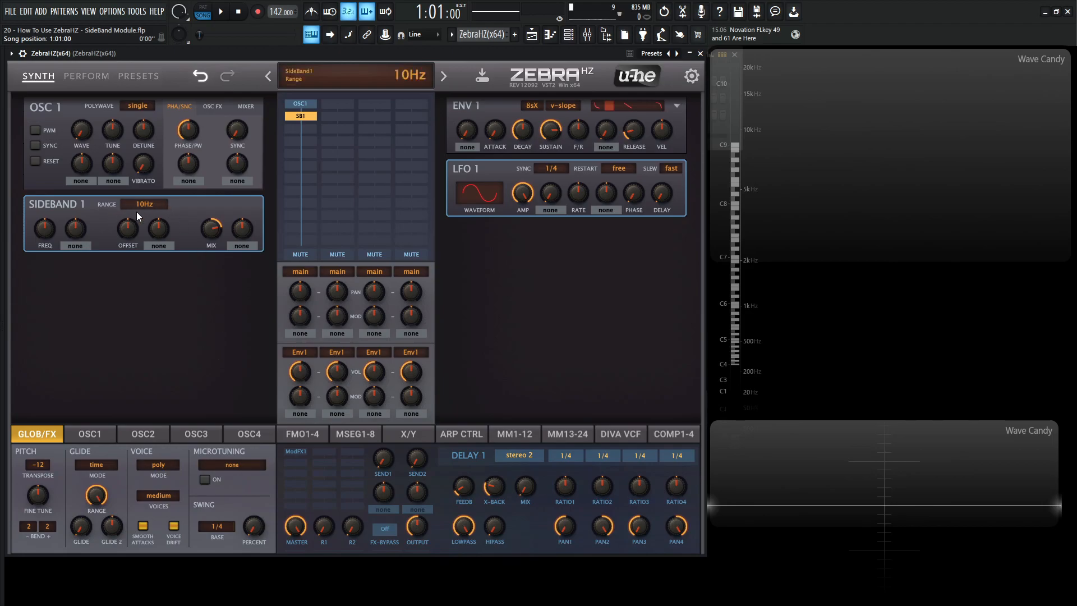
Audition the SIDEBAND 1 range at 200Hz, then switch it to 4kHz.
left_click(144, 204)
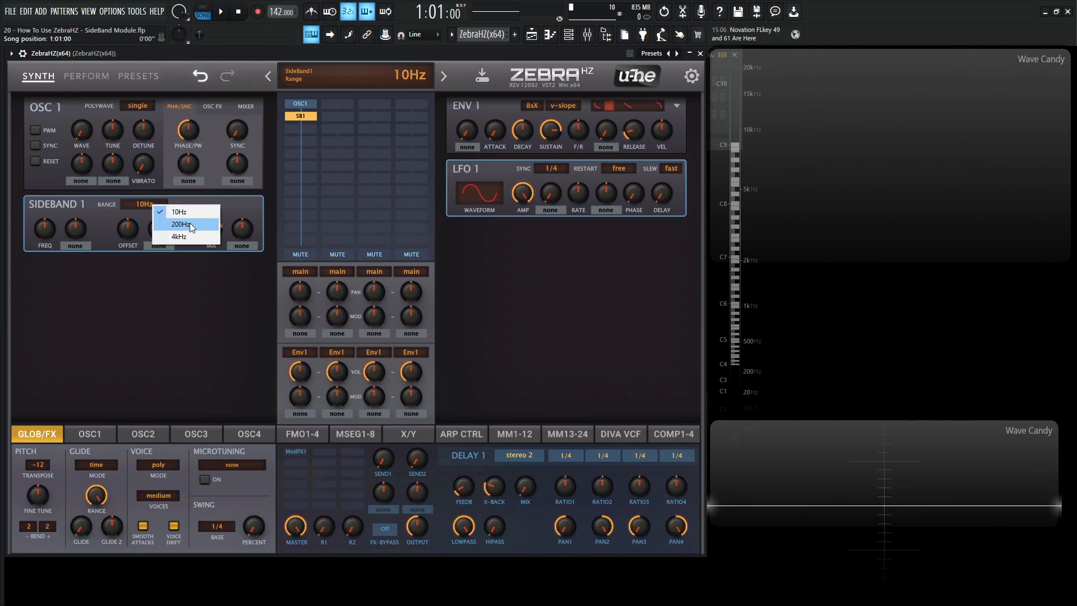
left_click(178, 211)
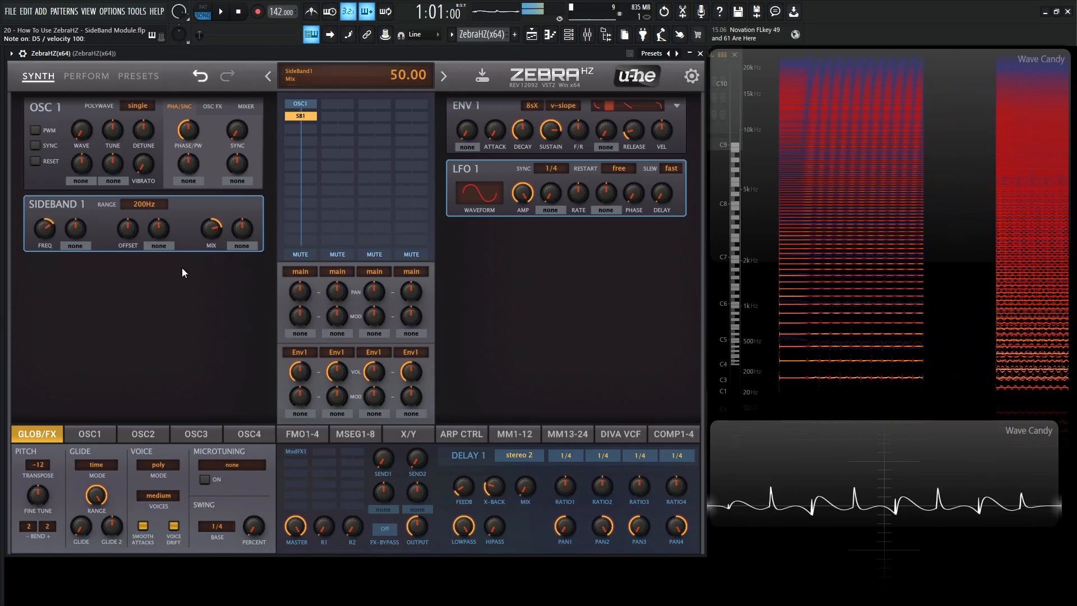
left_click(141, 204)
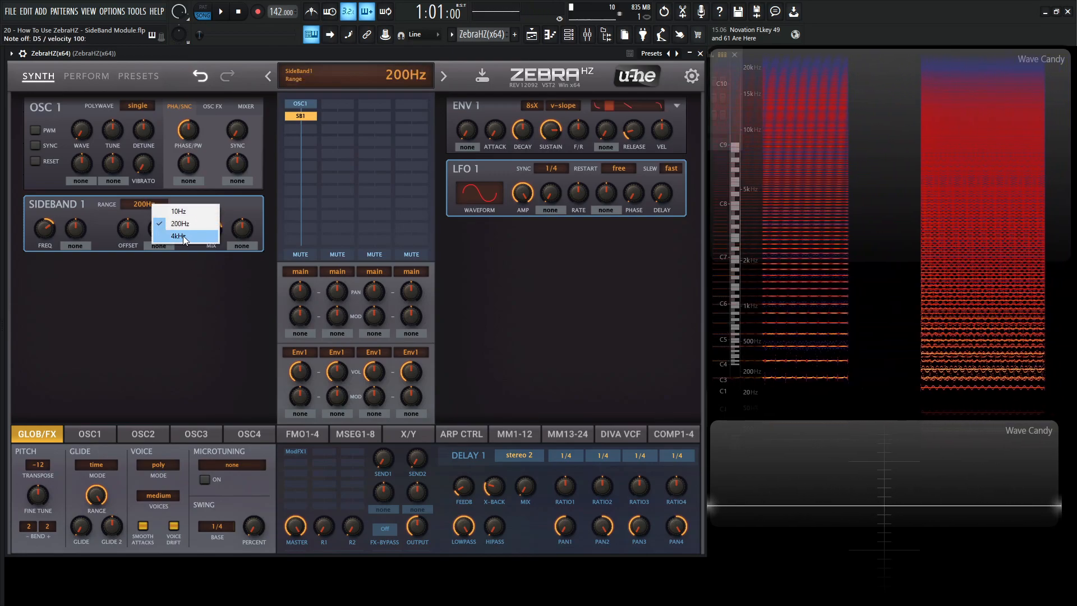
left_click(180, 236)
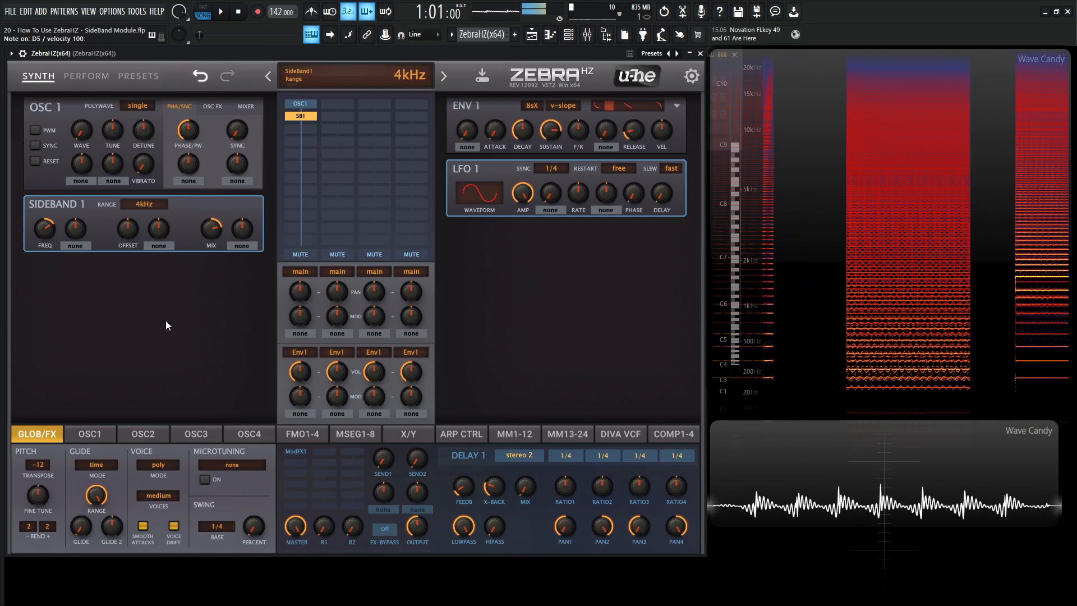
left_click_drag(44, 226, 44, 237)
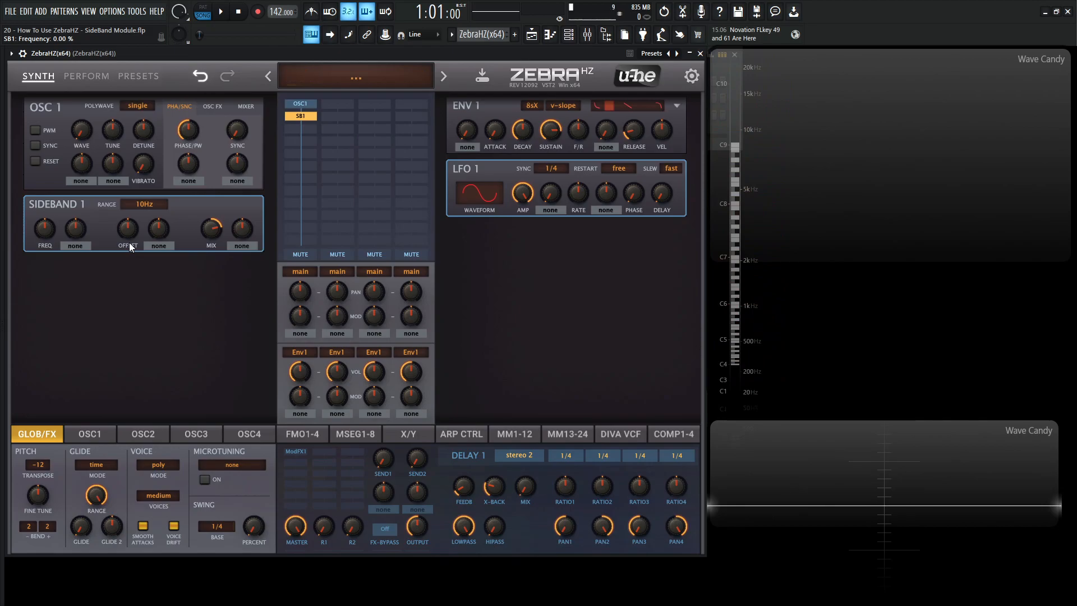
Turn the SIDEBAND 1 frequency down to 0 on the 10Hz range.
left_click_drag(128, 227, 127, 213)
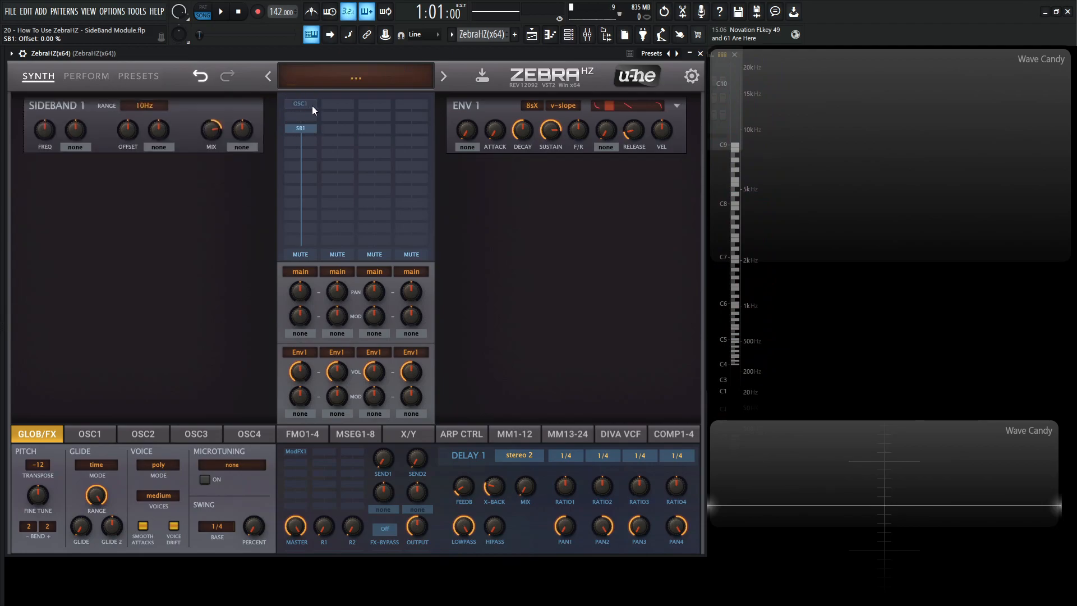
Insert a Noise1 module above SB1 and set its noise type to Pink.
left_click(299, 103)
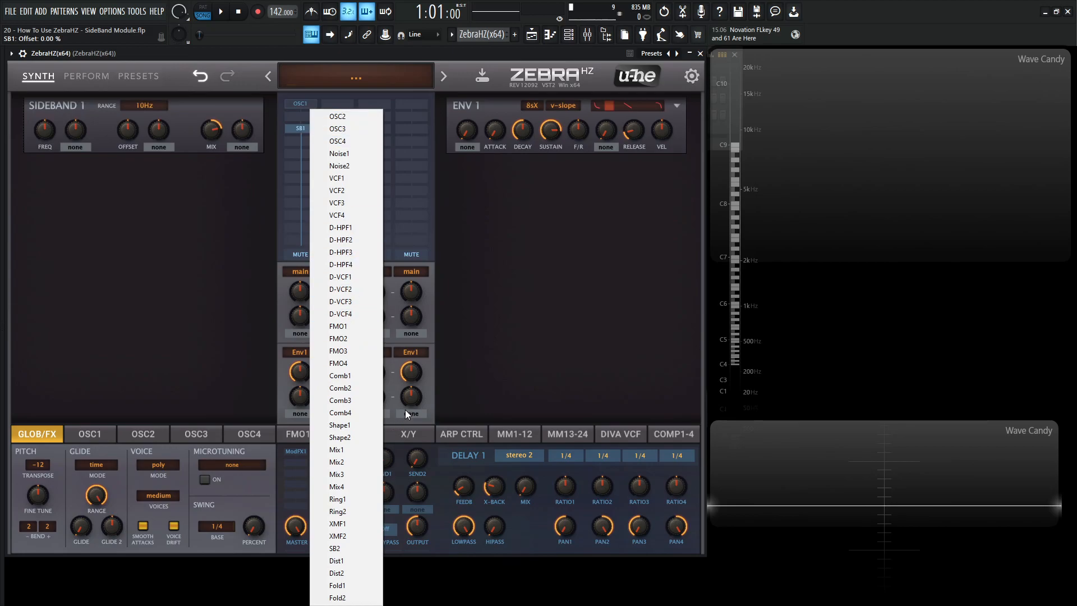
mouse_move(414, 392)
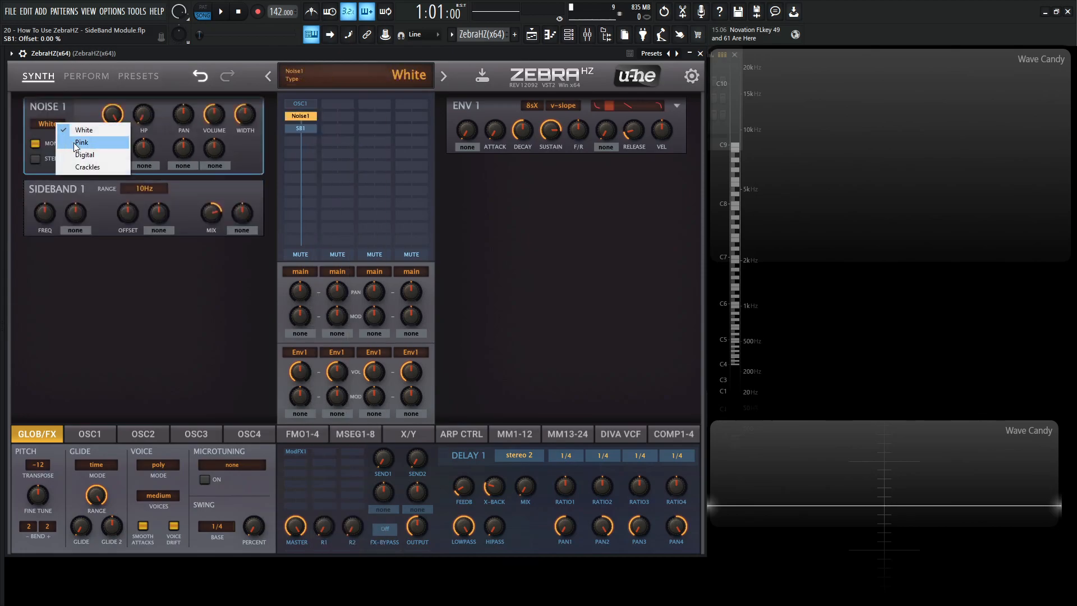
left_click(82, 142)
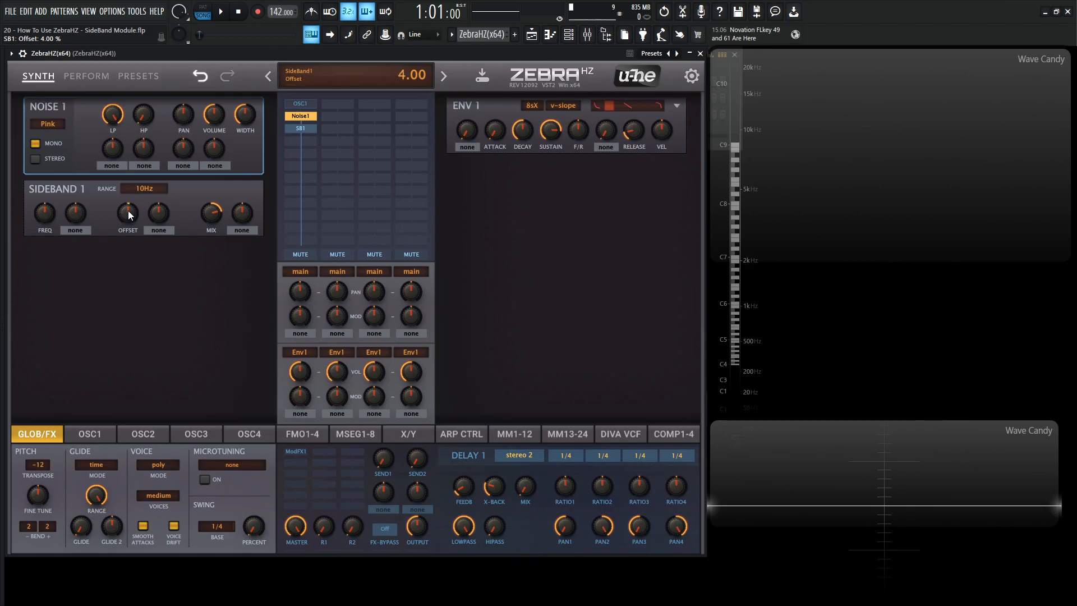
Raise the SIDEBAND 1 offset knob to 4.00.
left_click_drag(127, 209, 128, 226)
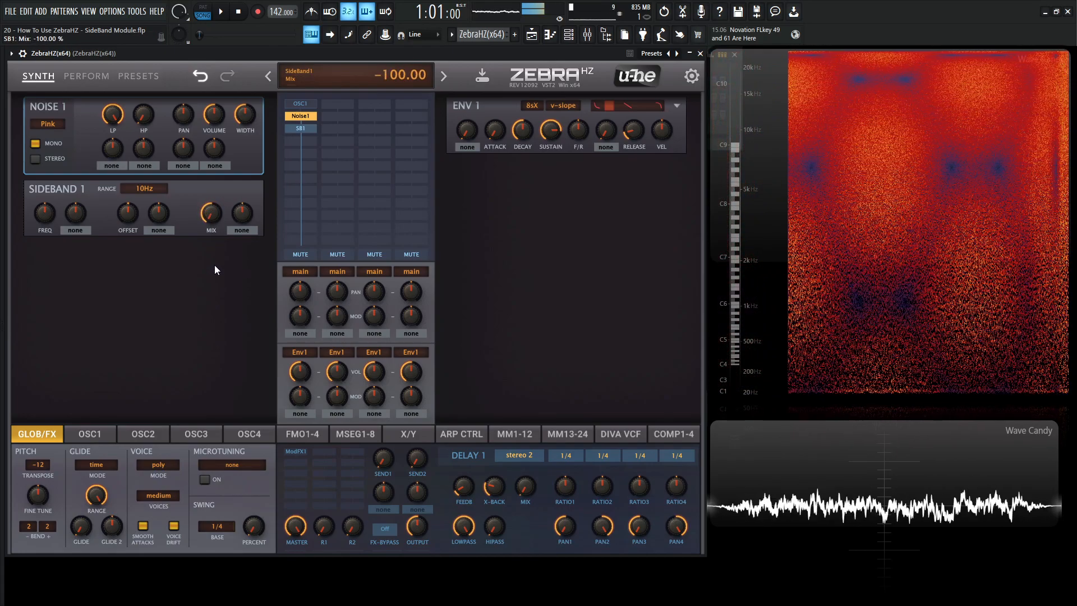
Sweep the sideband mix through 88, 60, 16, 52 and 38, ending at 50.
left_click_drag(211, 214, 214, 244)
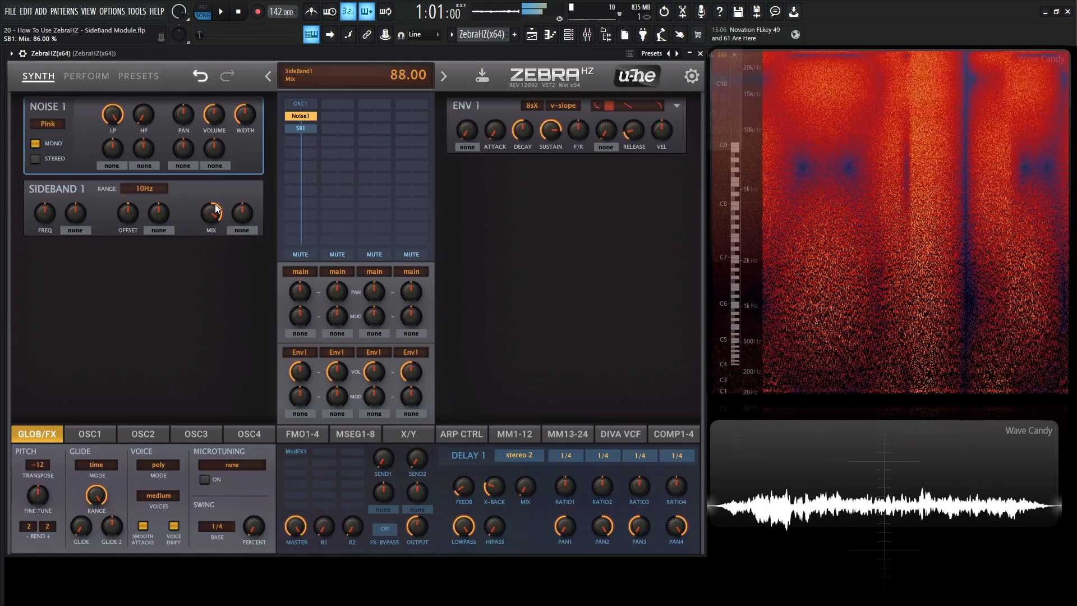
left_click_drag(211, 213, 211, 226)
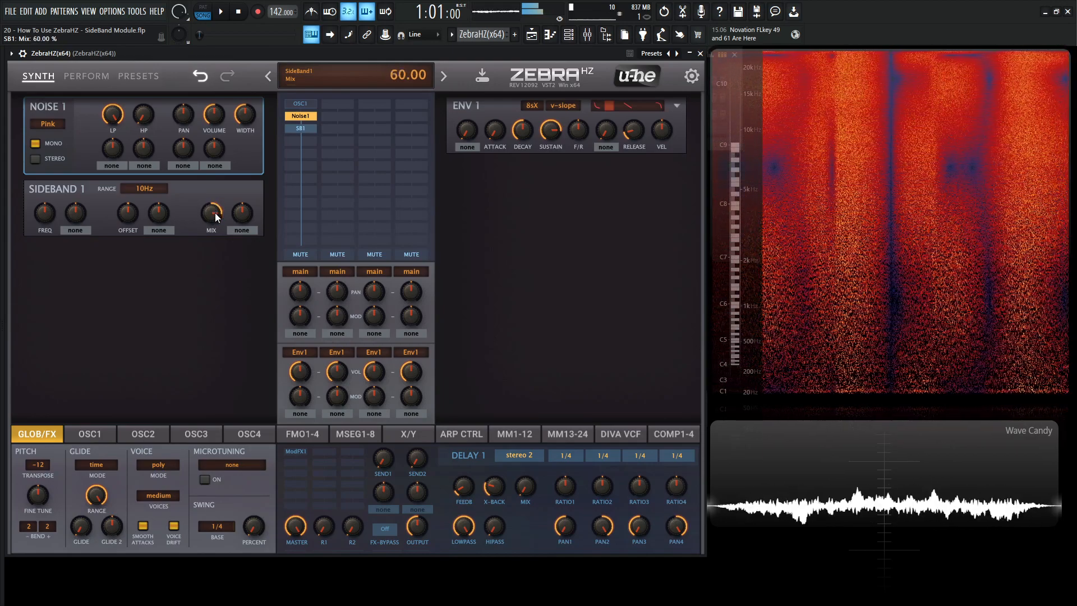
left_click_drag(210, 212, 211, 233)
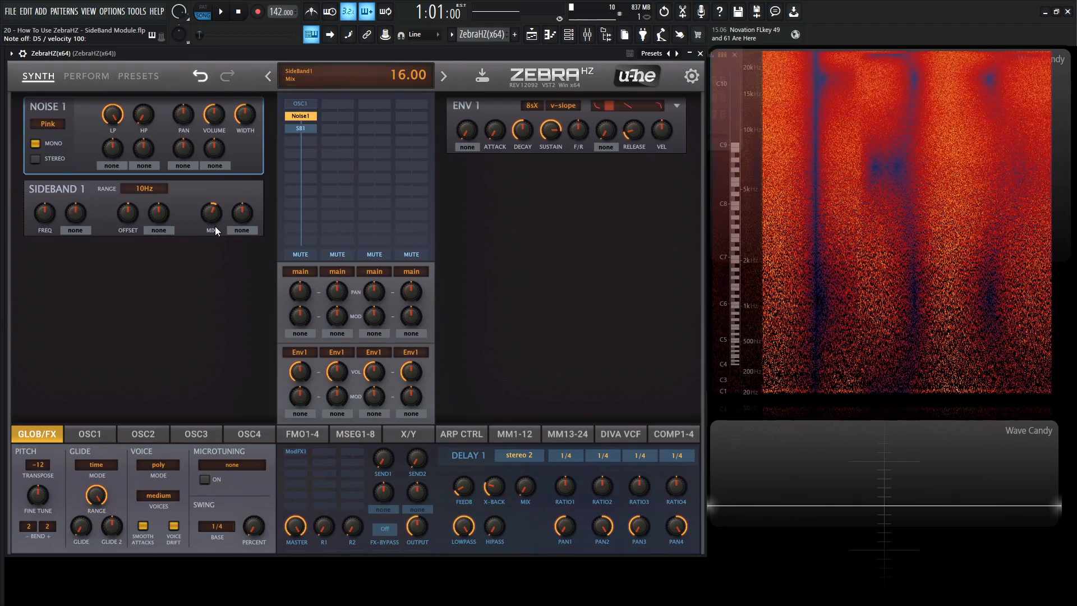
left_click_drag(211, 210, 211, 192)
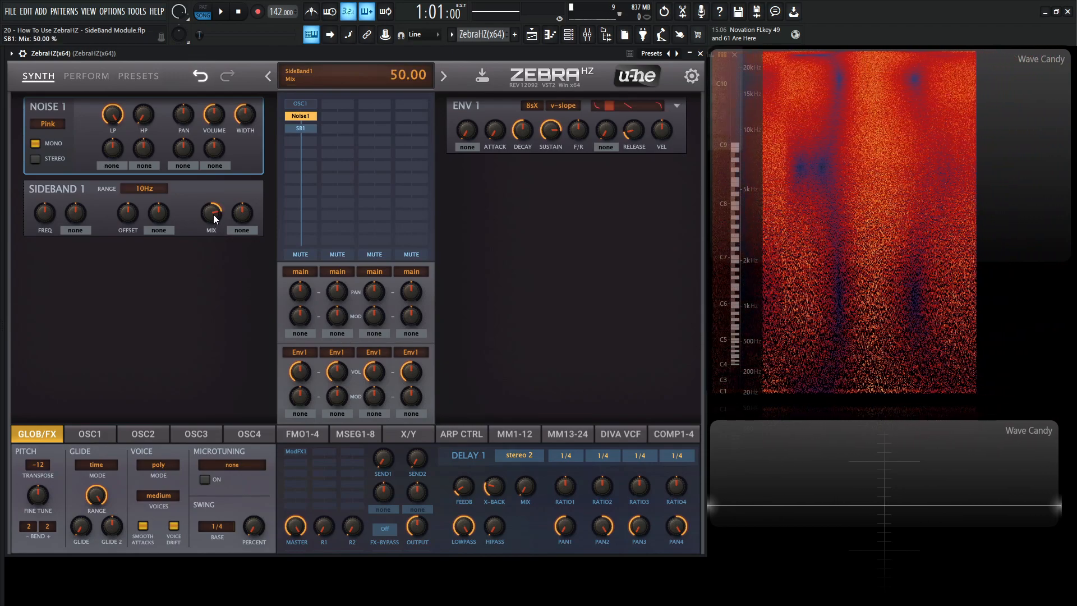
left_click_drag(212, 212, 212, 206)
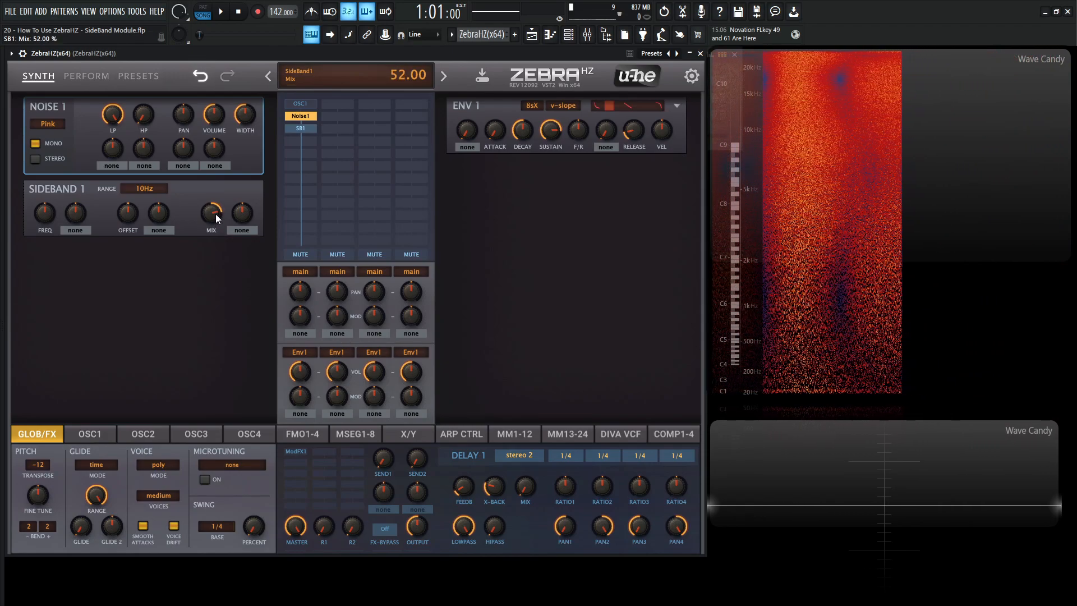
left_click_drag(210, 213, 211, 233)
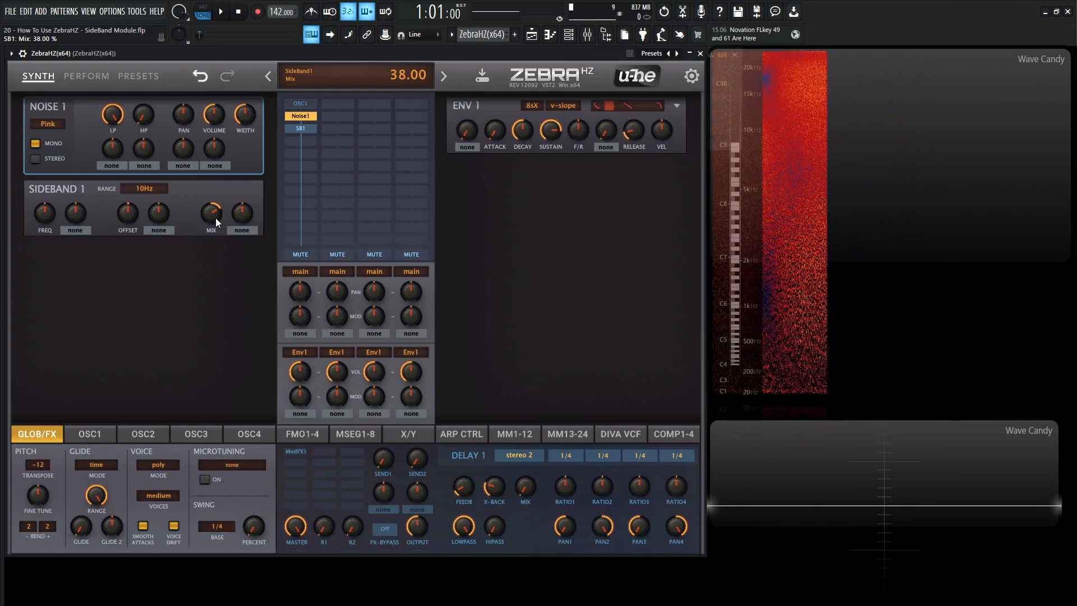
left_click_drag(210, 213, 211, 199)
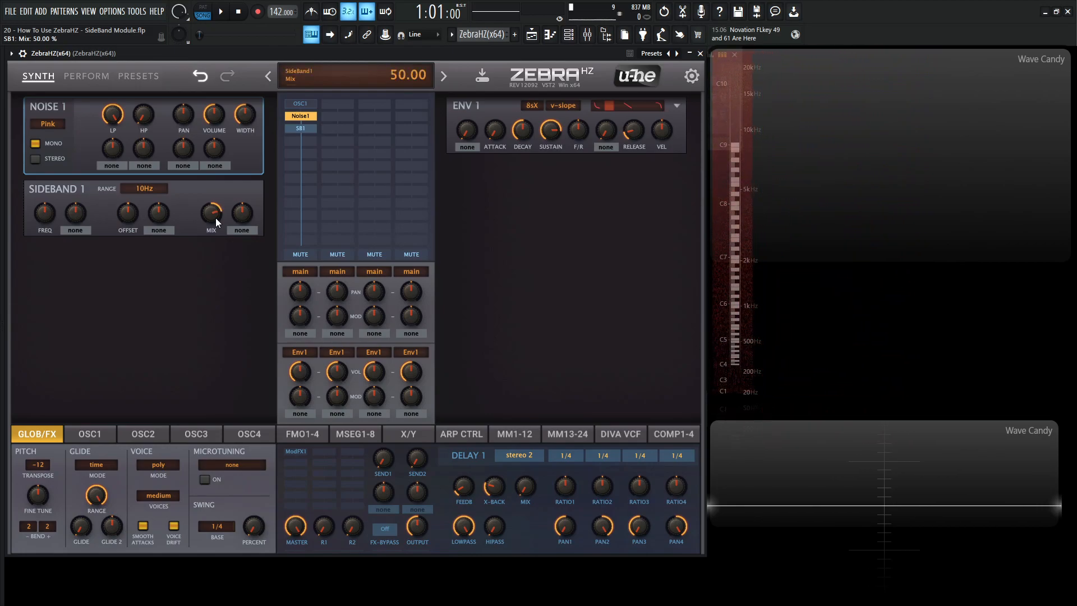